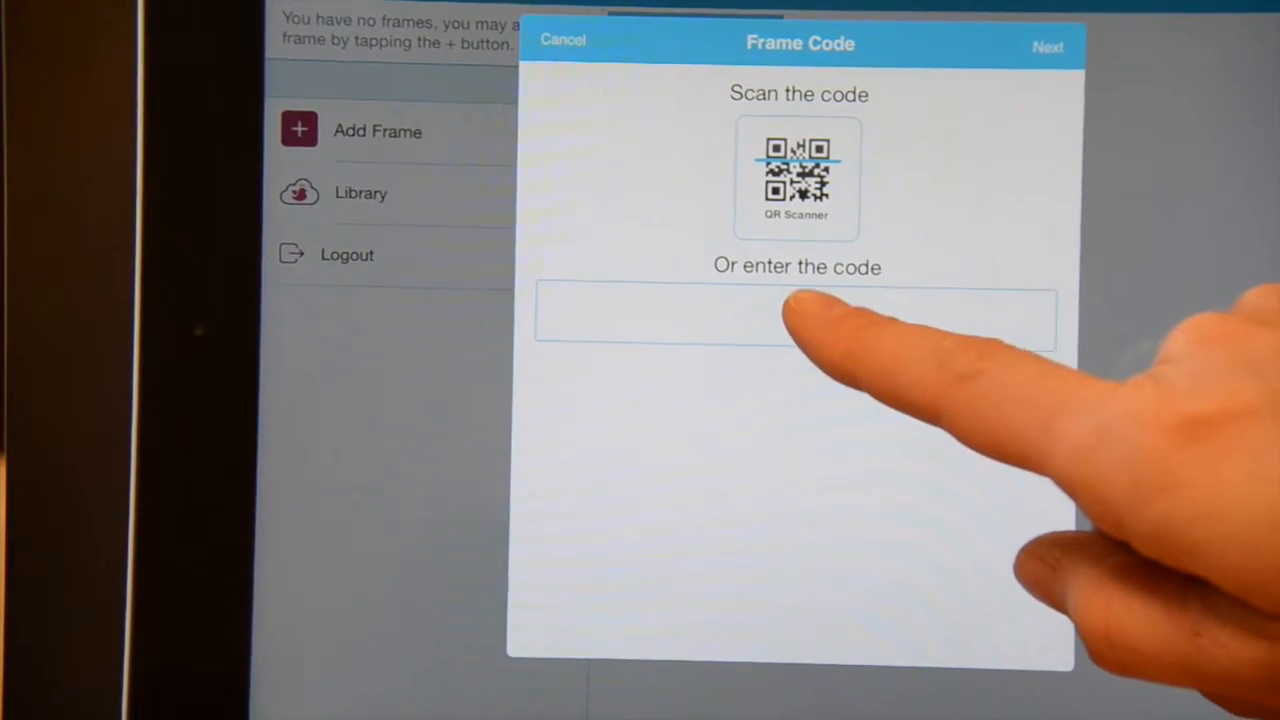
- Register the new frame by scanning its QR code and name it "Mom"
left_click(795, 318)
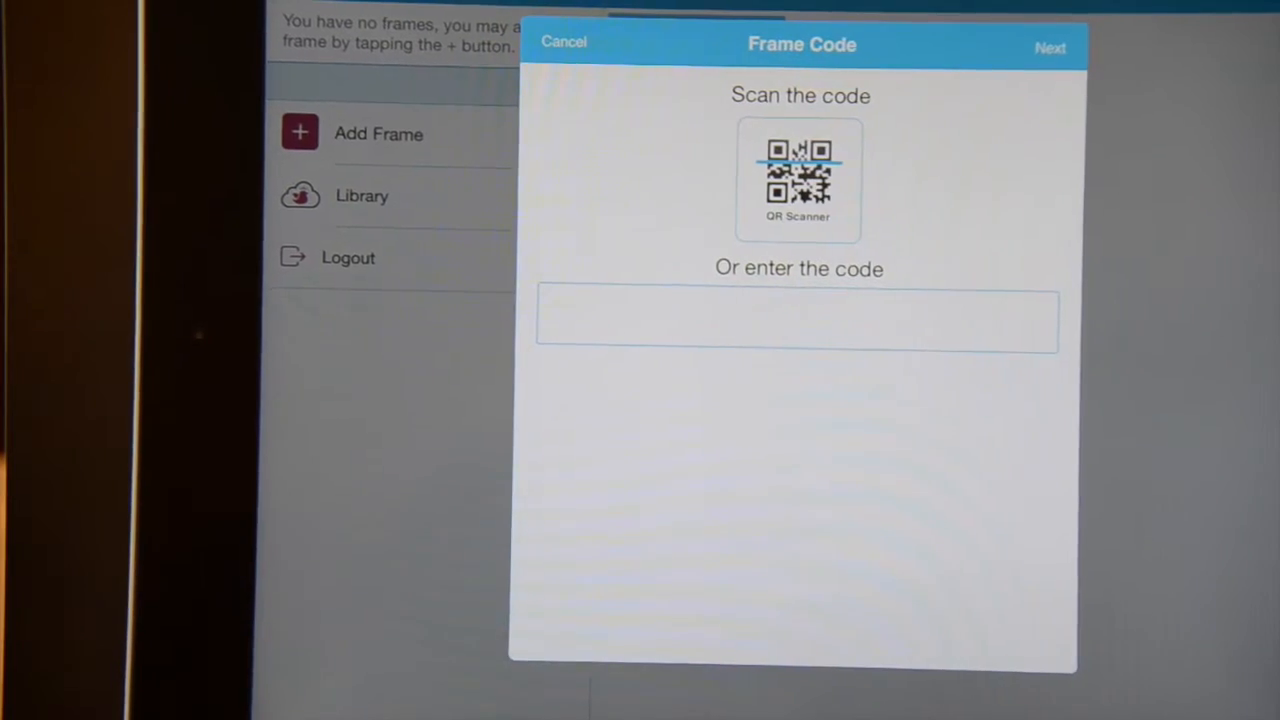
left_click(798, 180)
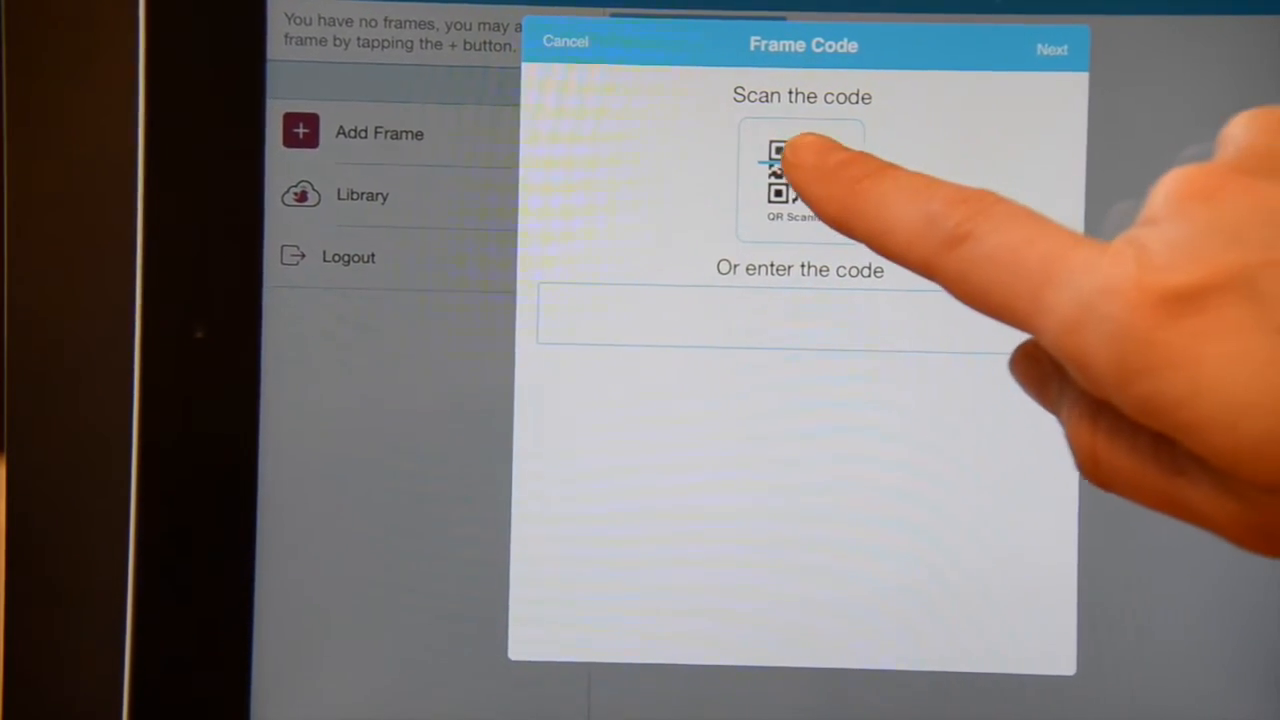
left_click(790, 180)
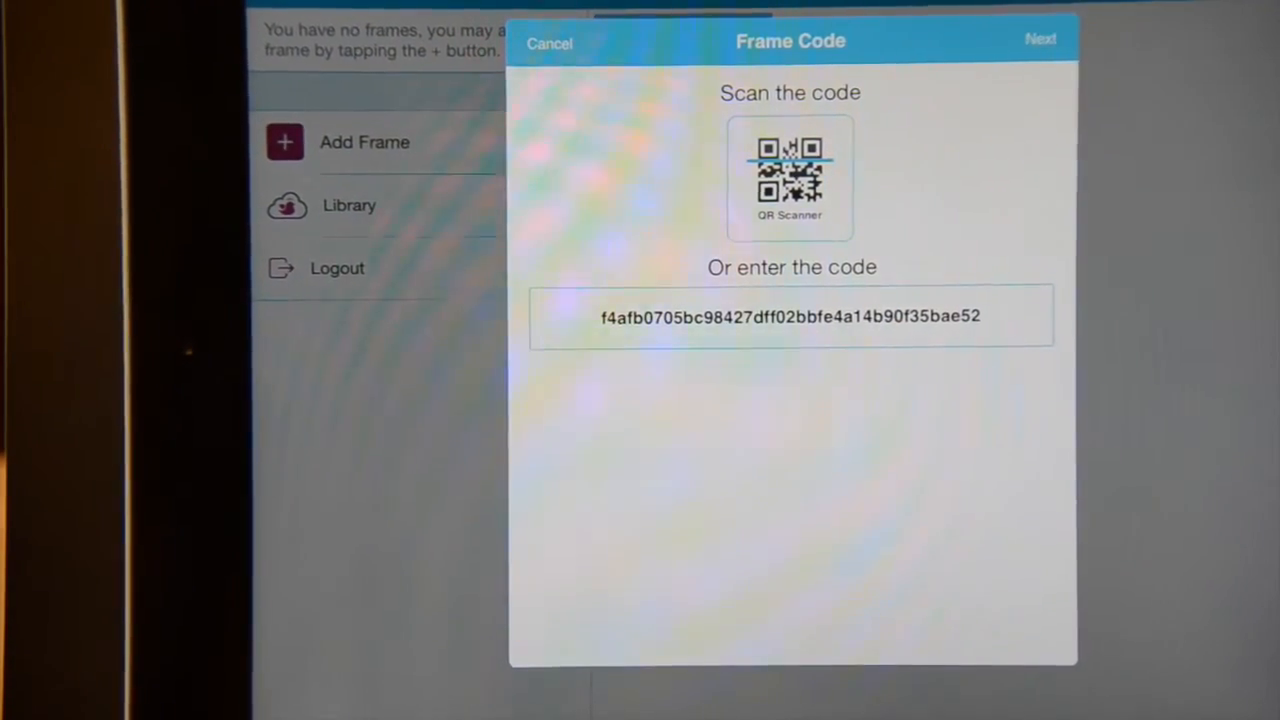
left_click(1040, 38)
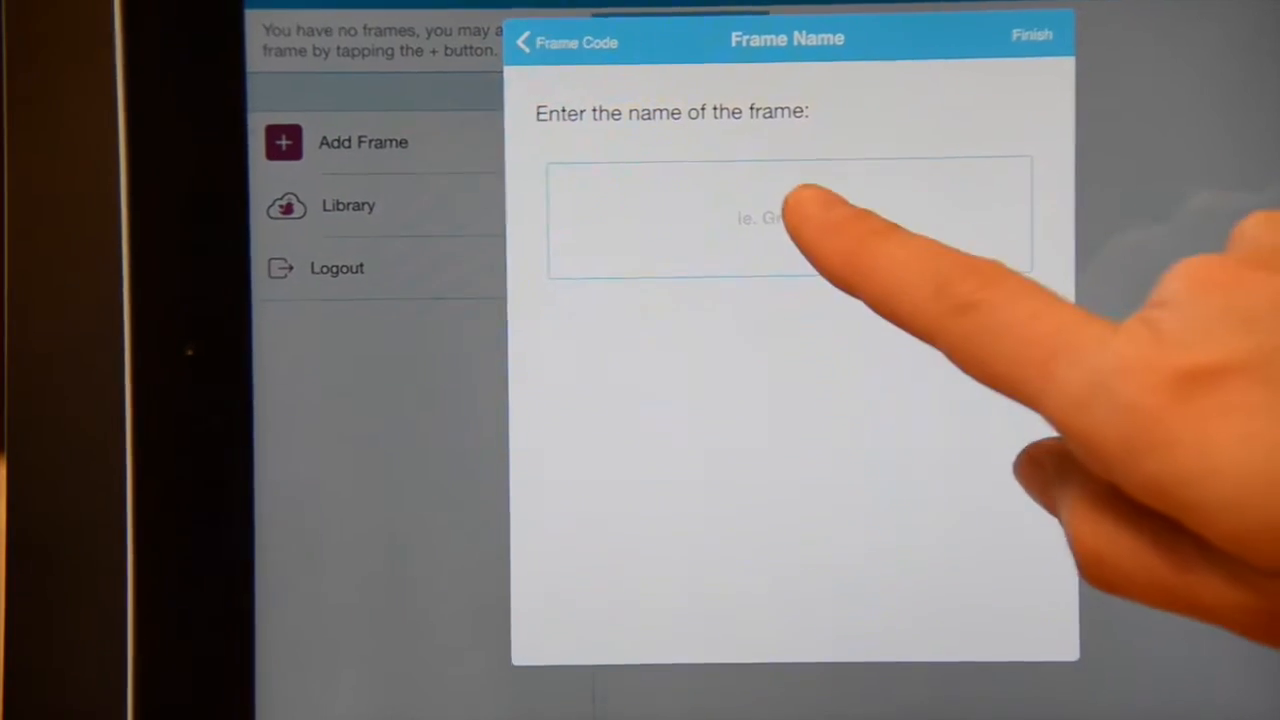
type("M")
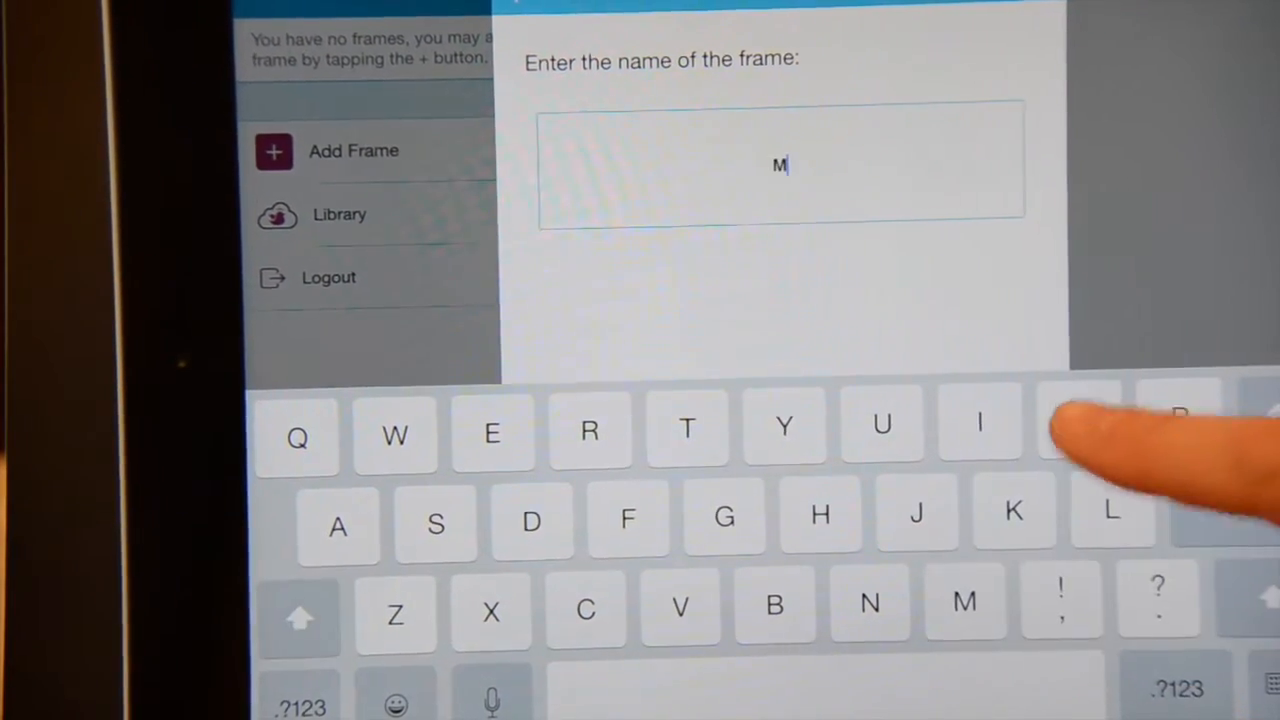
type("om")
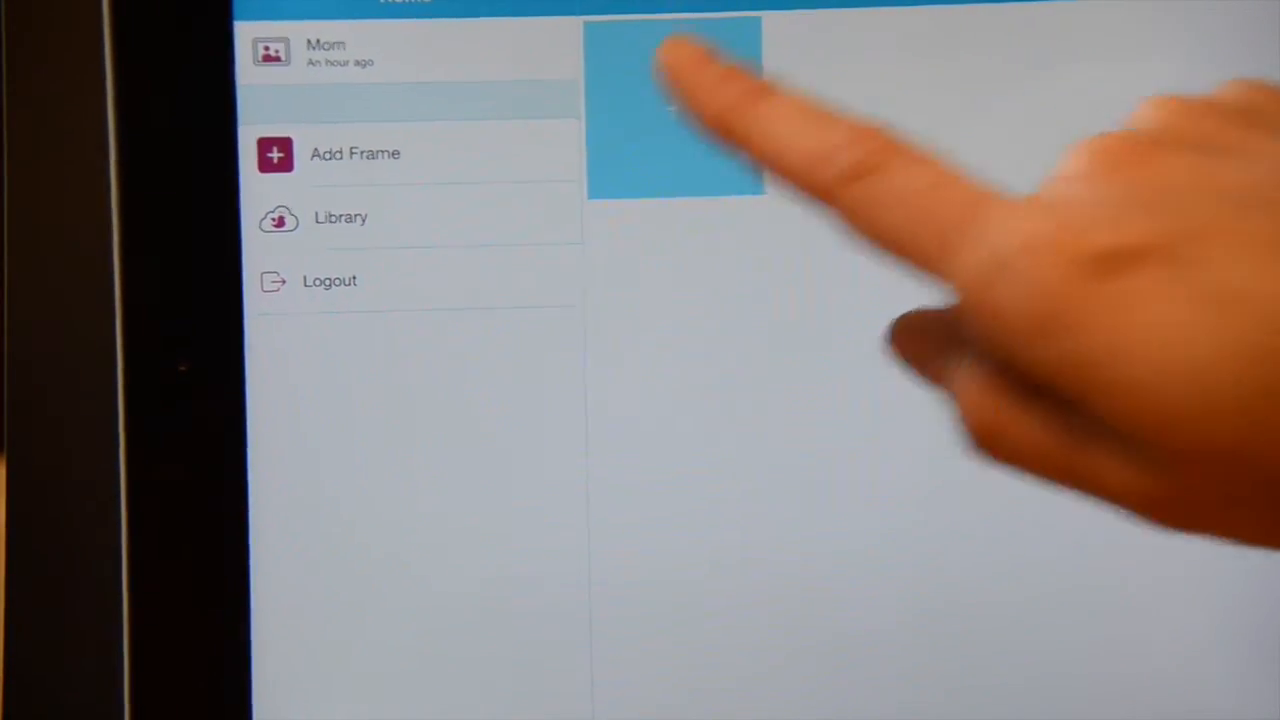
- Save the Mom frame and bring up the Photos albums to choose pictures to send
left_click(672, 107)
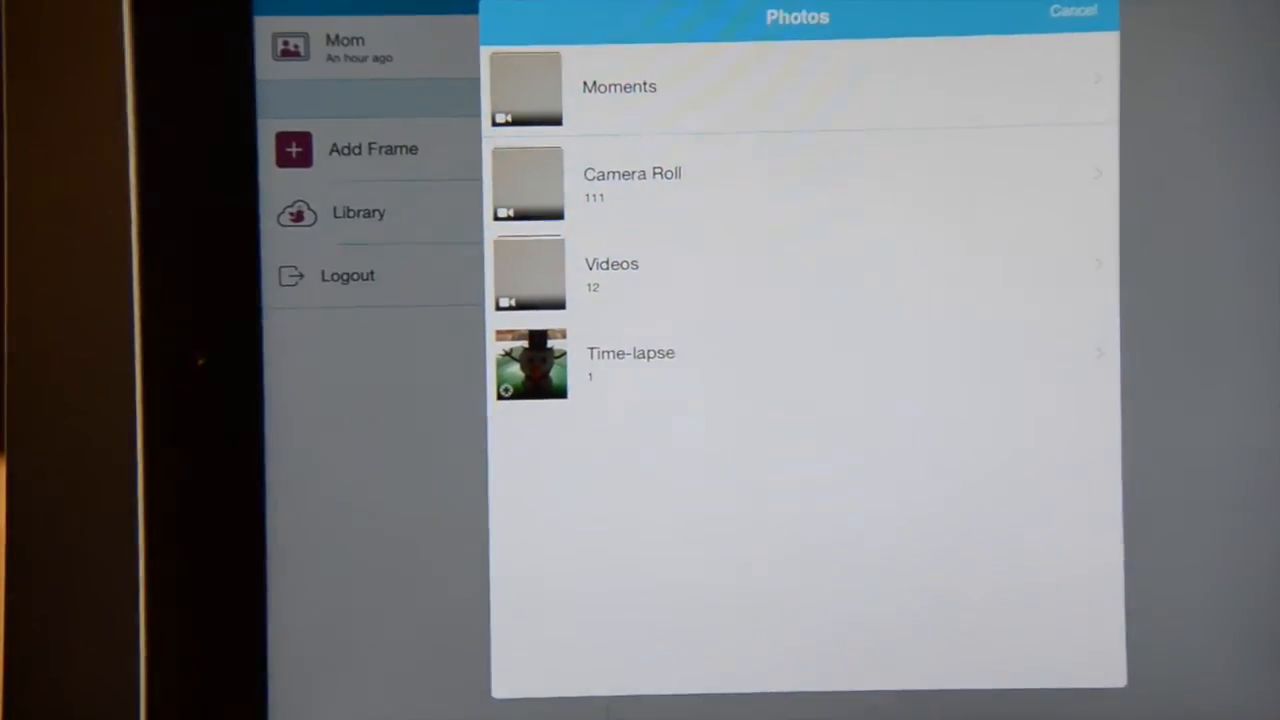